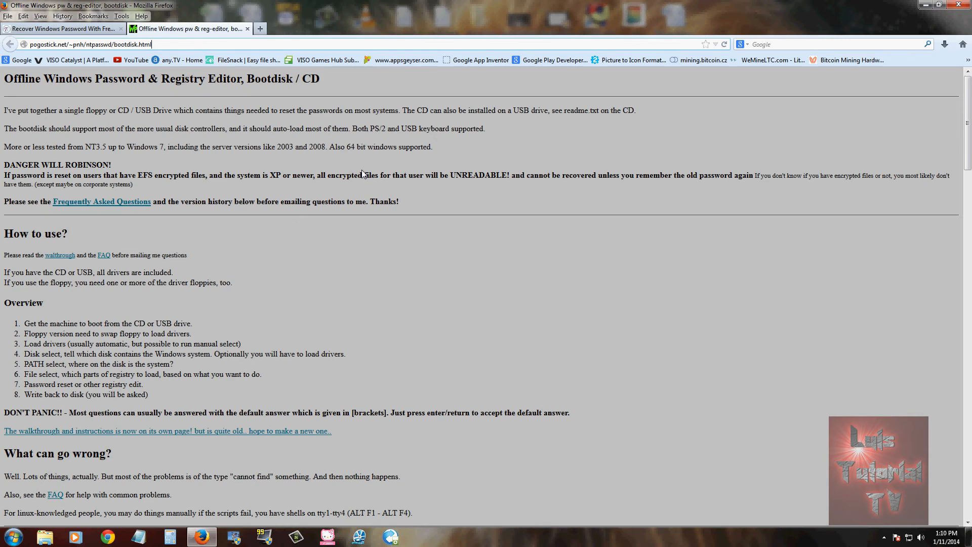
pyautogui.moveTo(397, 188)
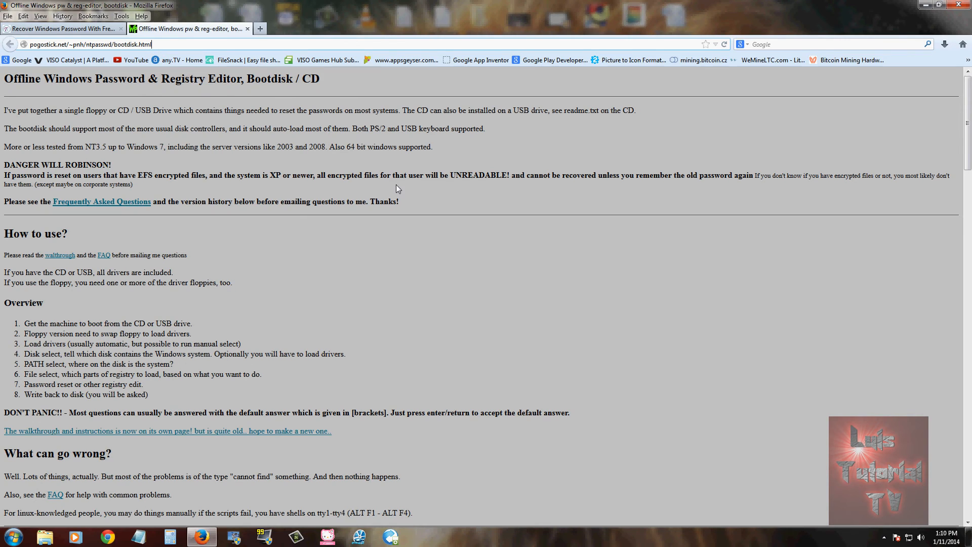
pyautogui.moveTo(385, 238)
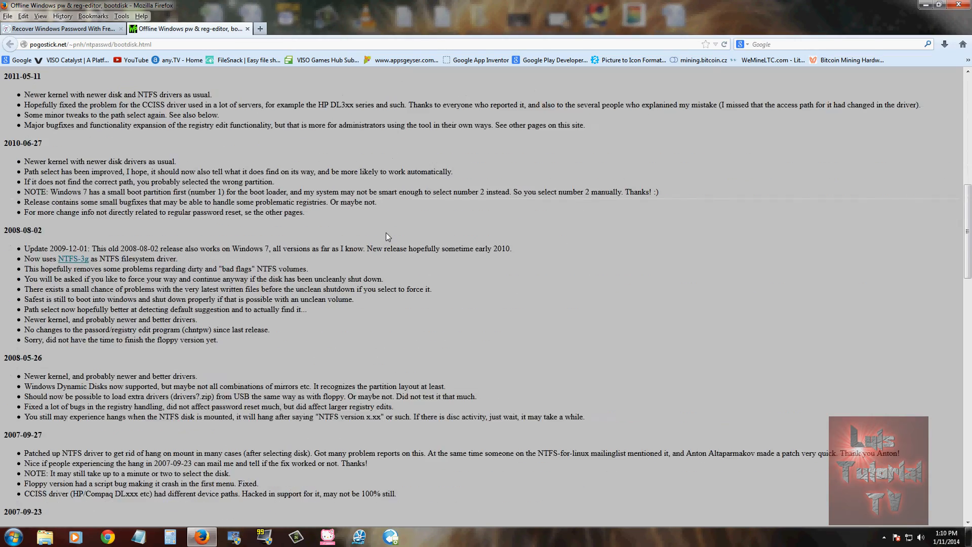
# Save cd110511.zip from the Download section and open the archive to reveal the cd110511 image file.
pyautogui.scroll(-3)
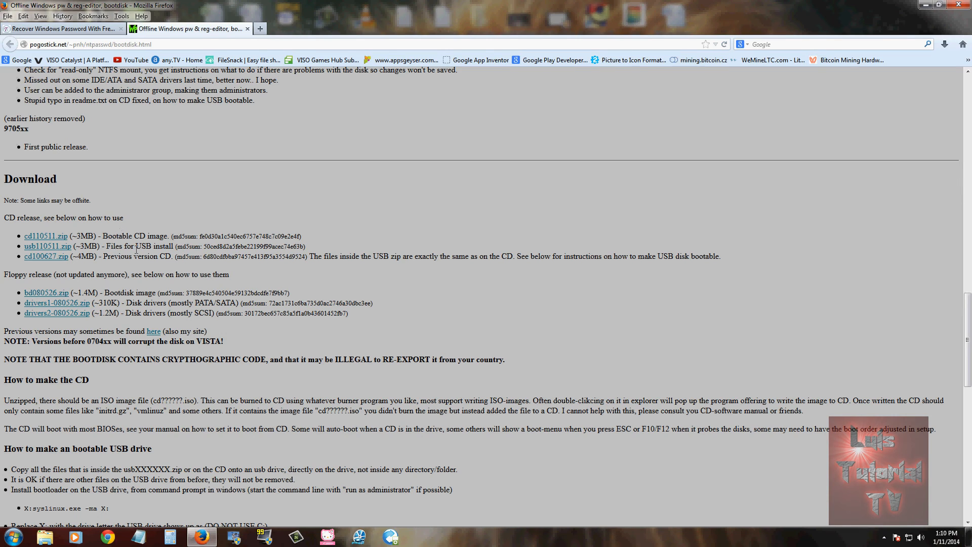
pyautogui.moveTo(48, 247)
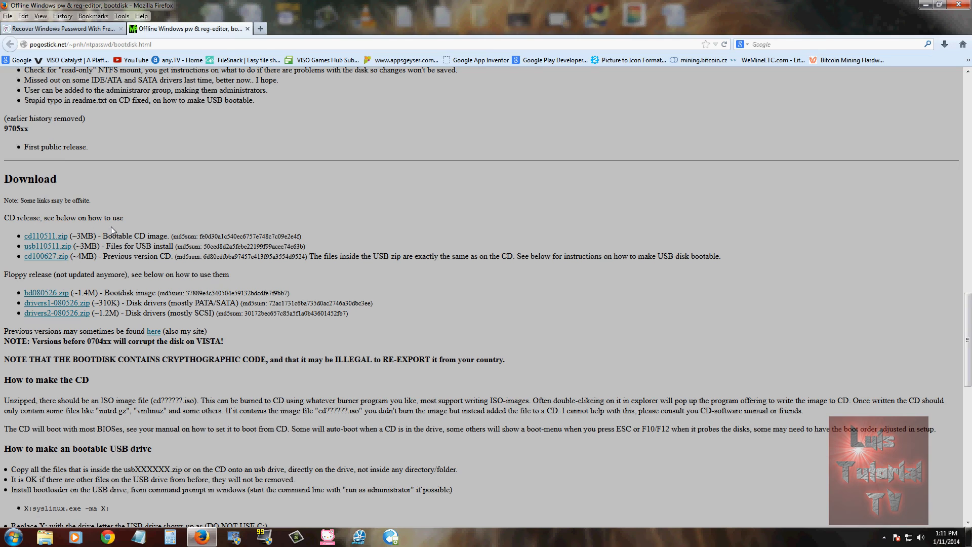
pyautogui.click(45, 236)
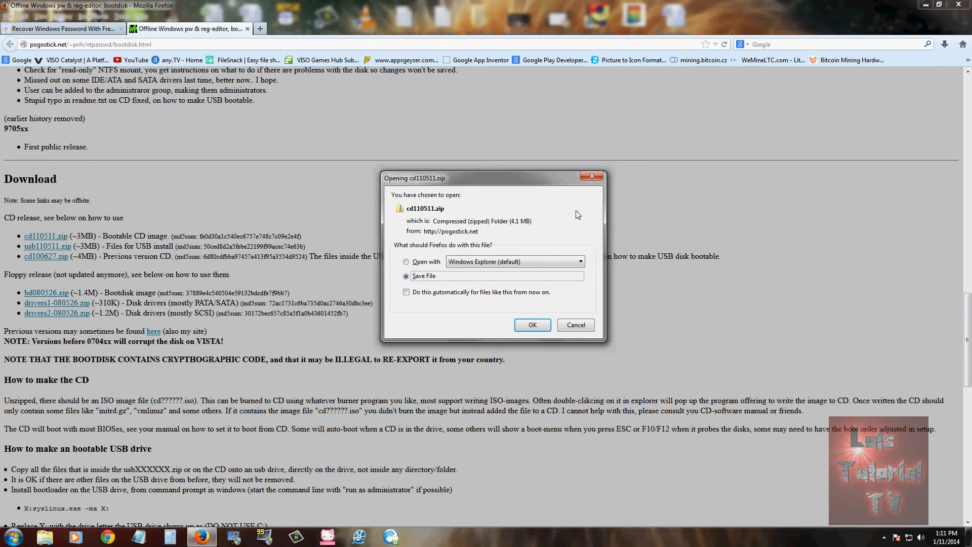
pyautogui.click(531, 325)
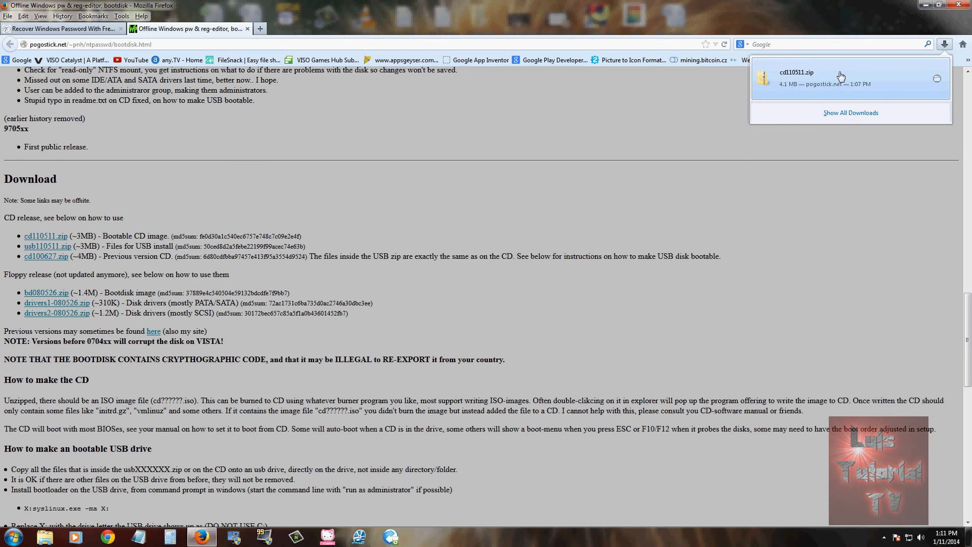
pyautogui.doubleClick(806, 73)
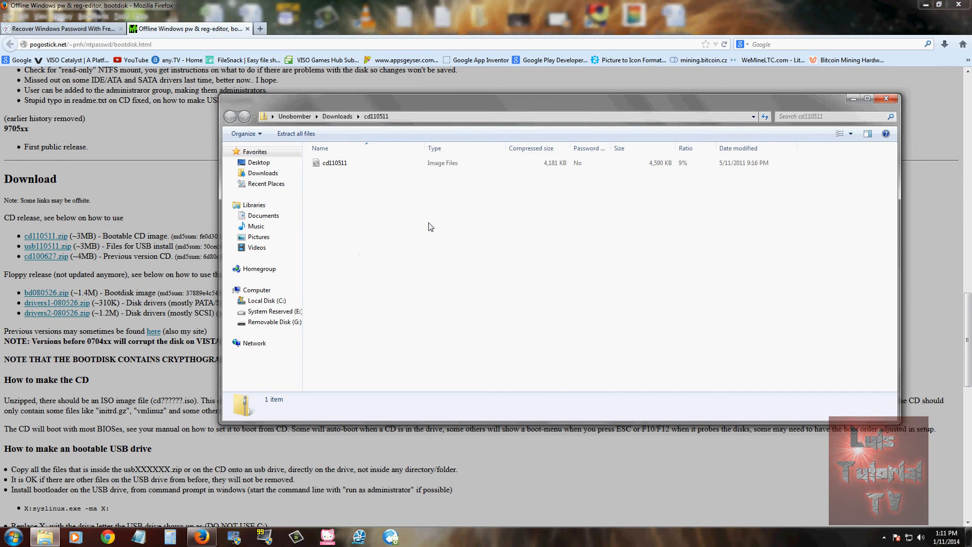